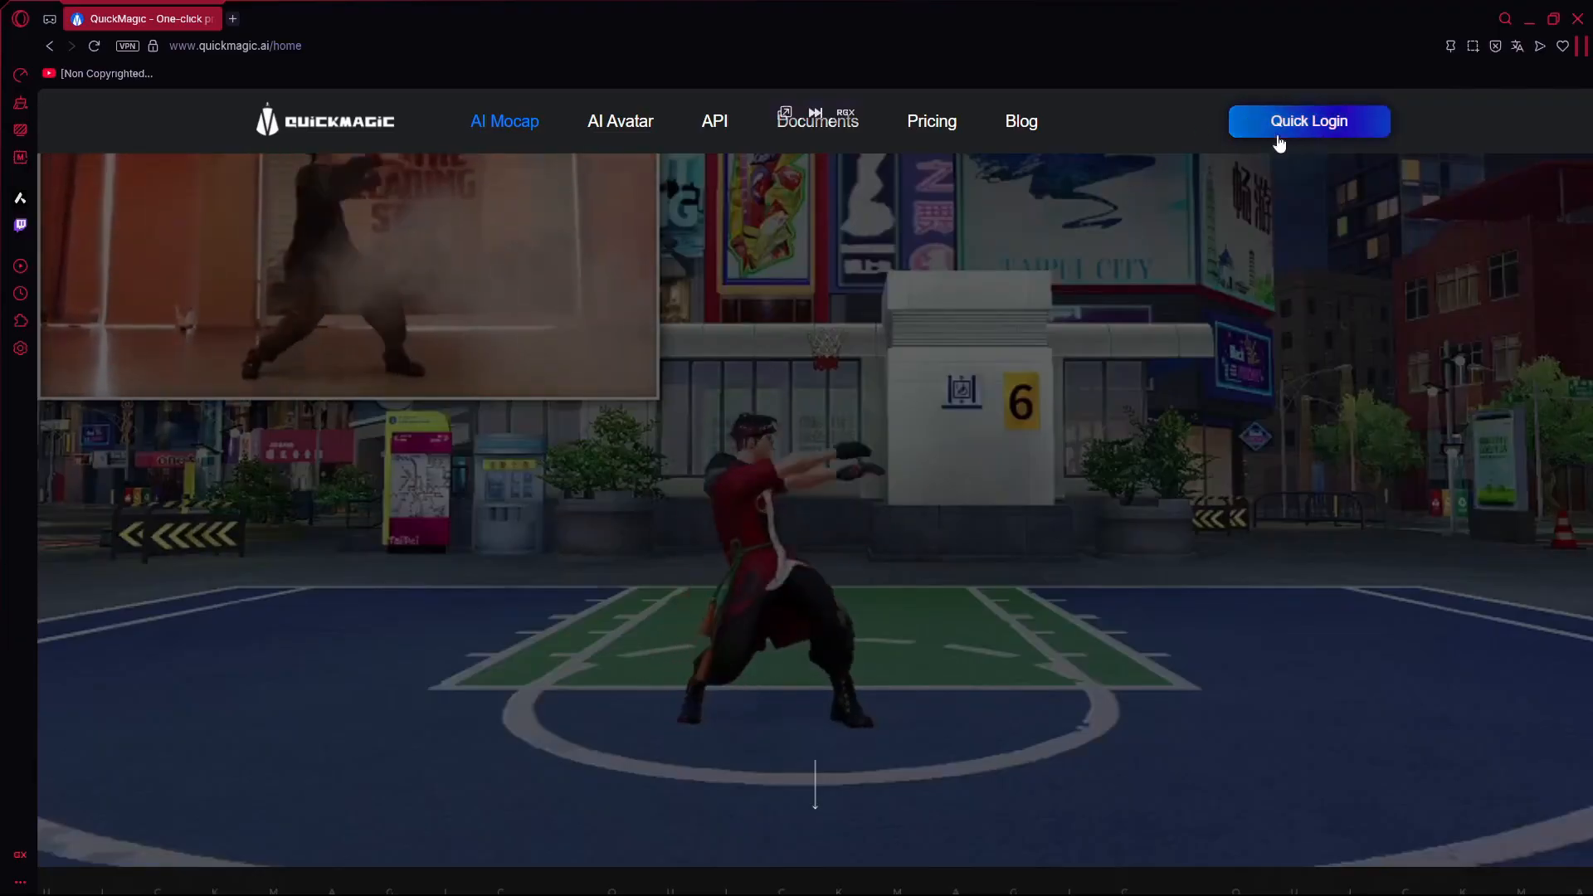
Step: Log in with Quick Login and dismiss the Half-Body Capture Algo Update popup
left_click(1309, 121)
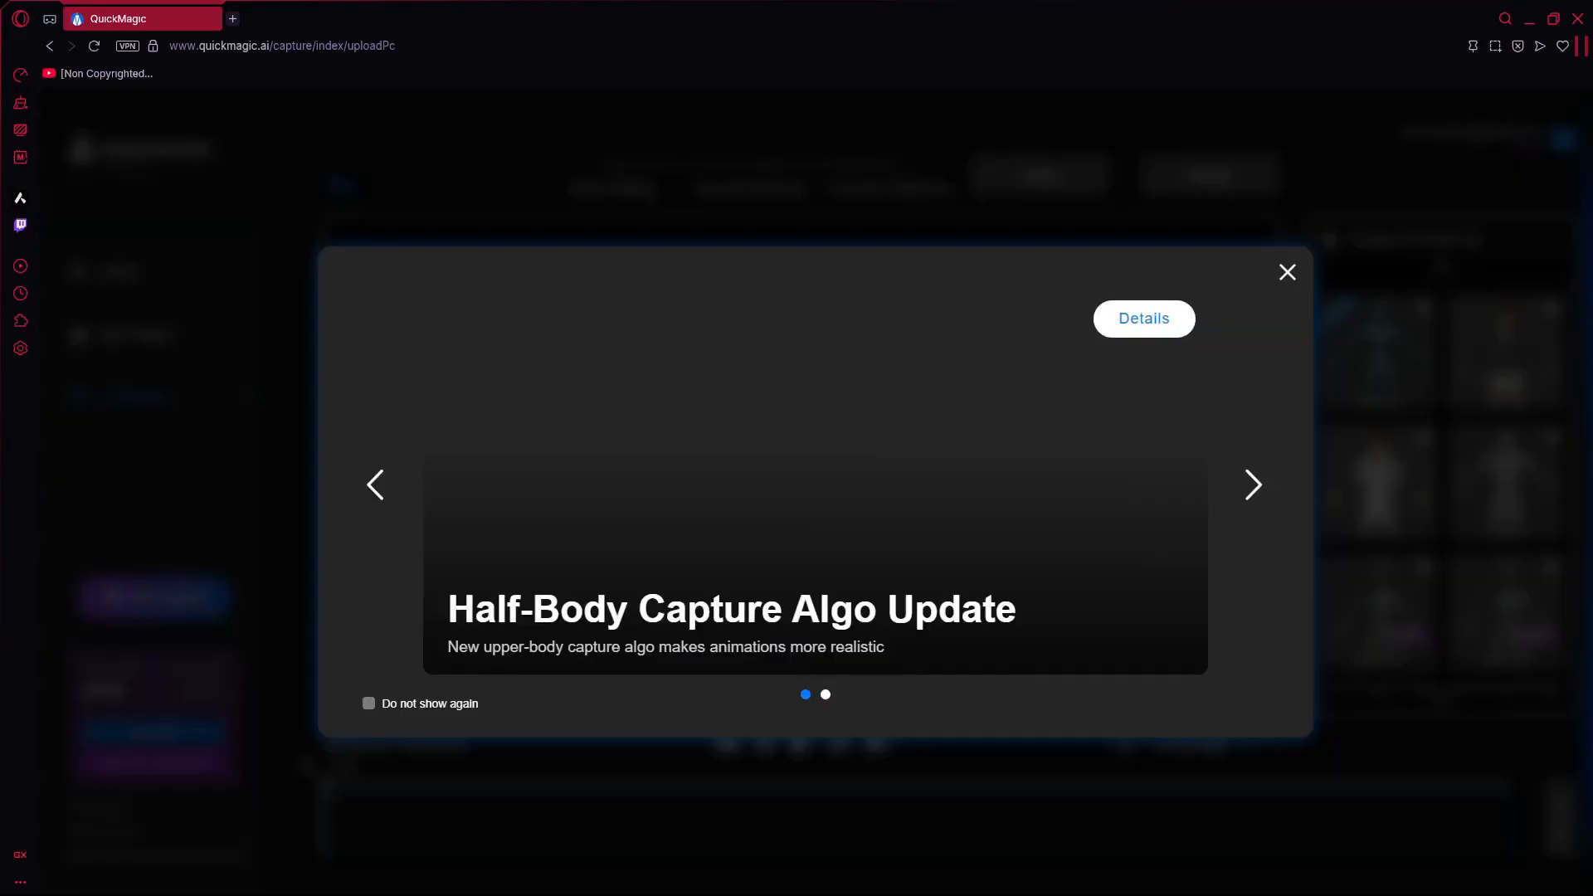
left_click(1286, 272)
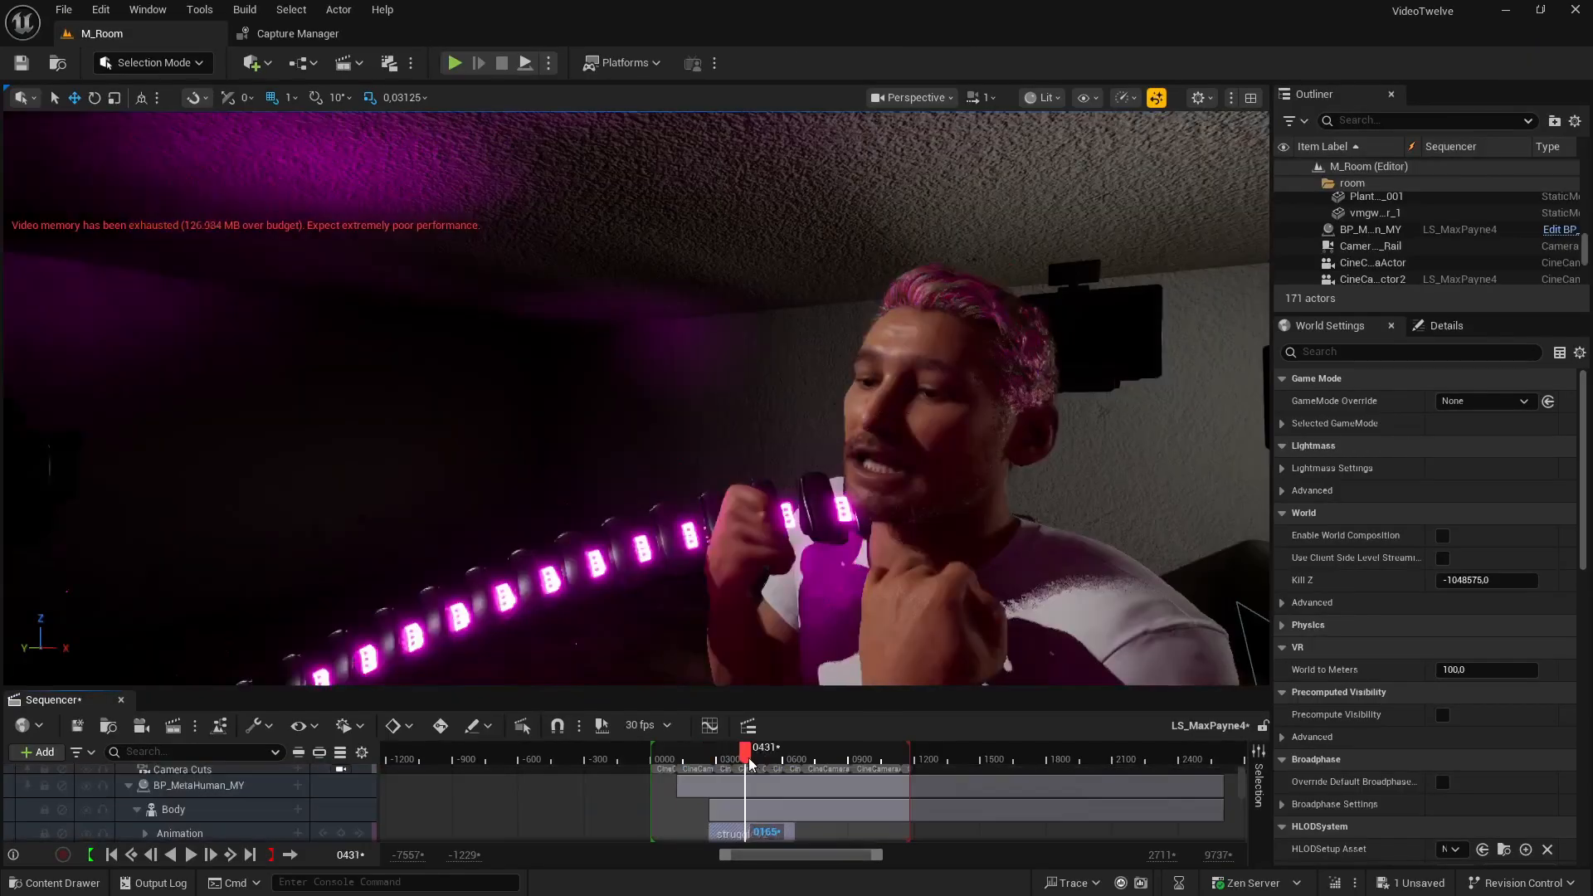
left_click_drag(747, 757, 765, 757)
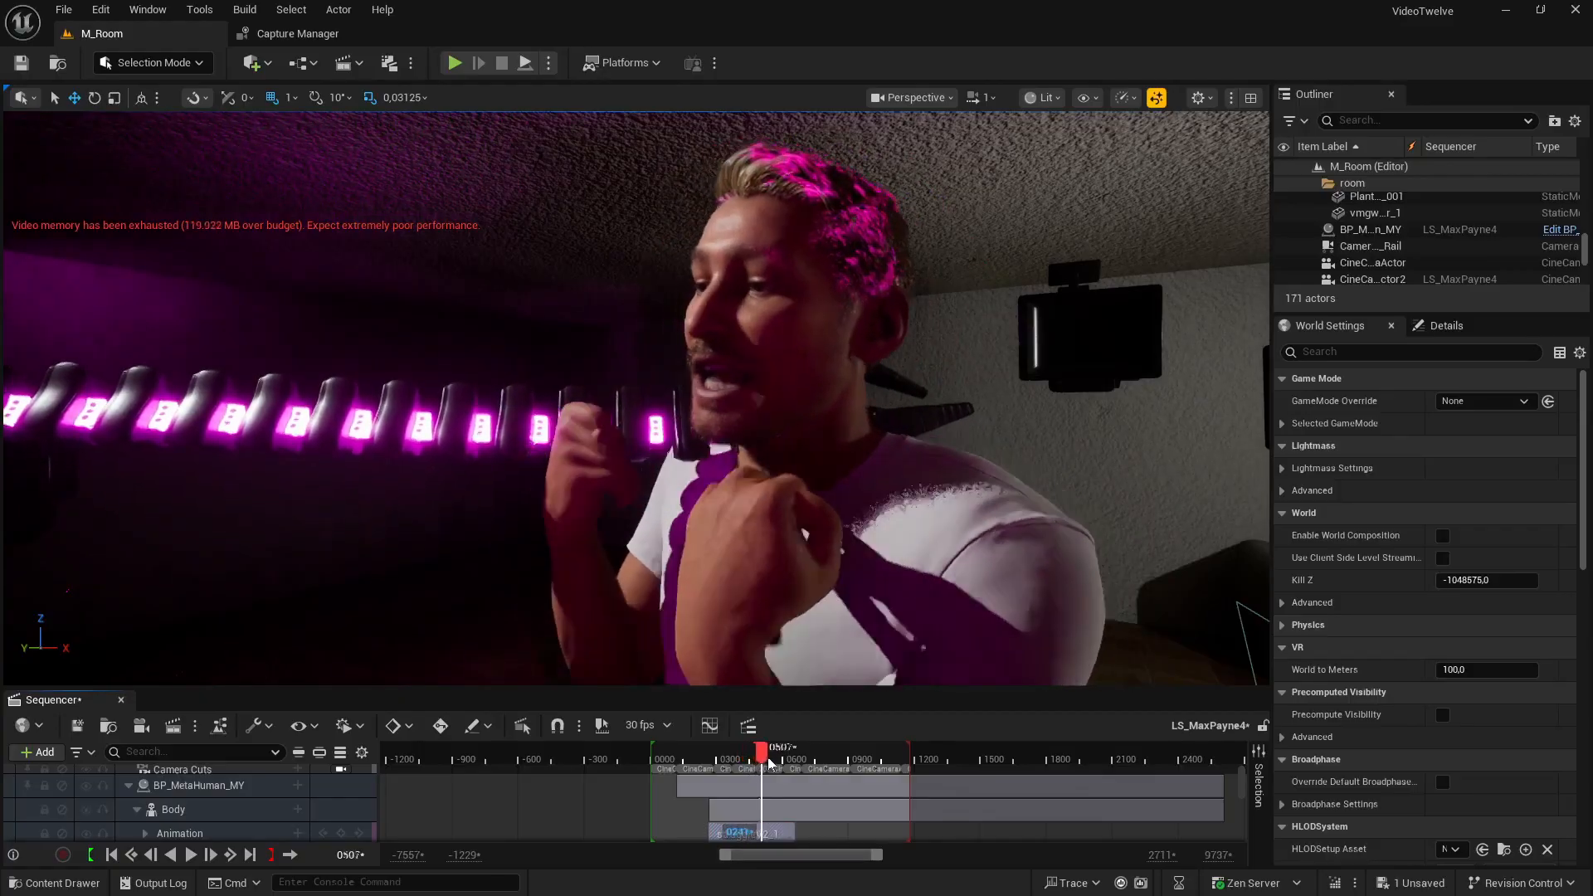
left_click_drag(766, 752, 784, 751)
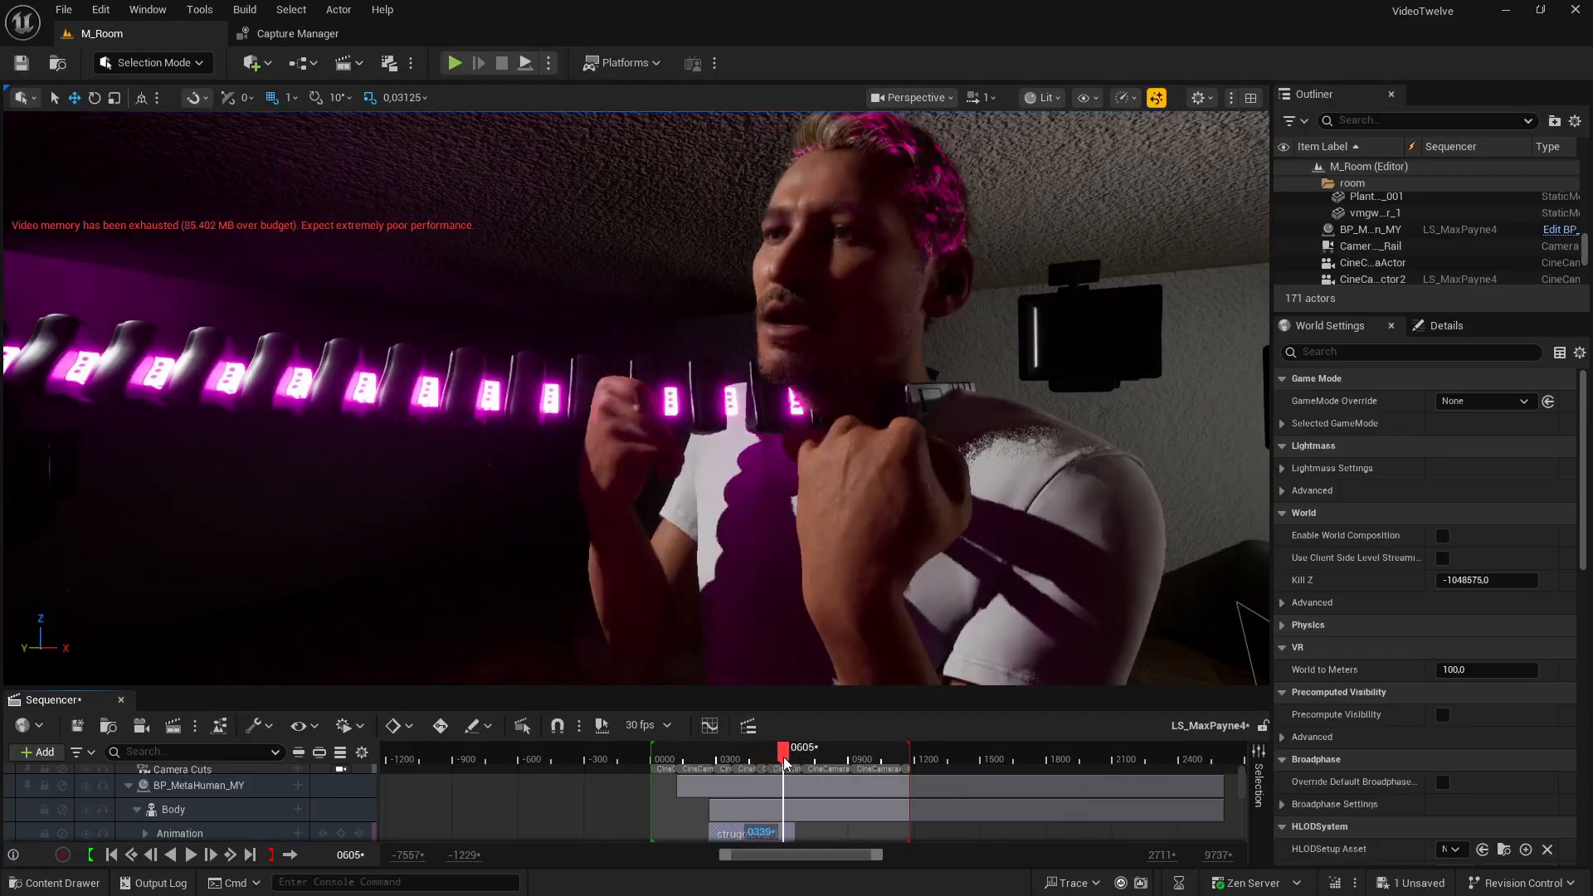
left_click_drag(784, 760, 757, 760)
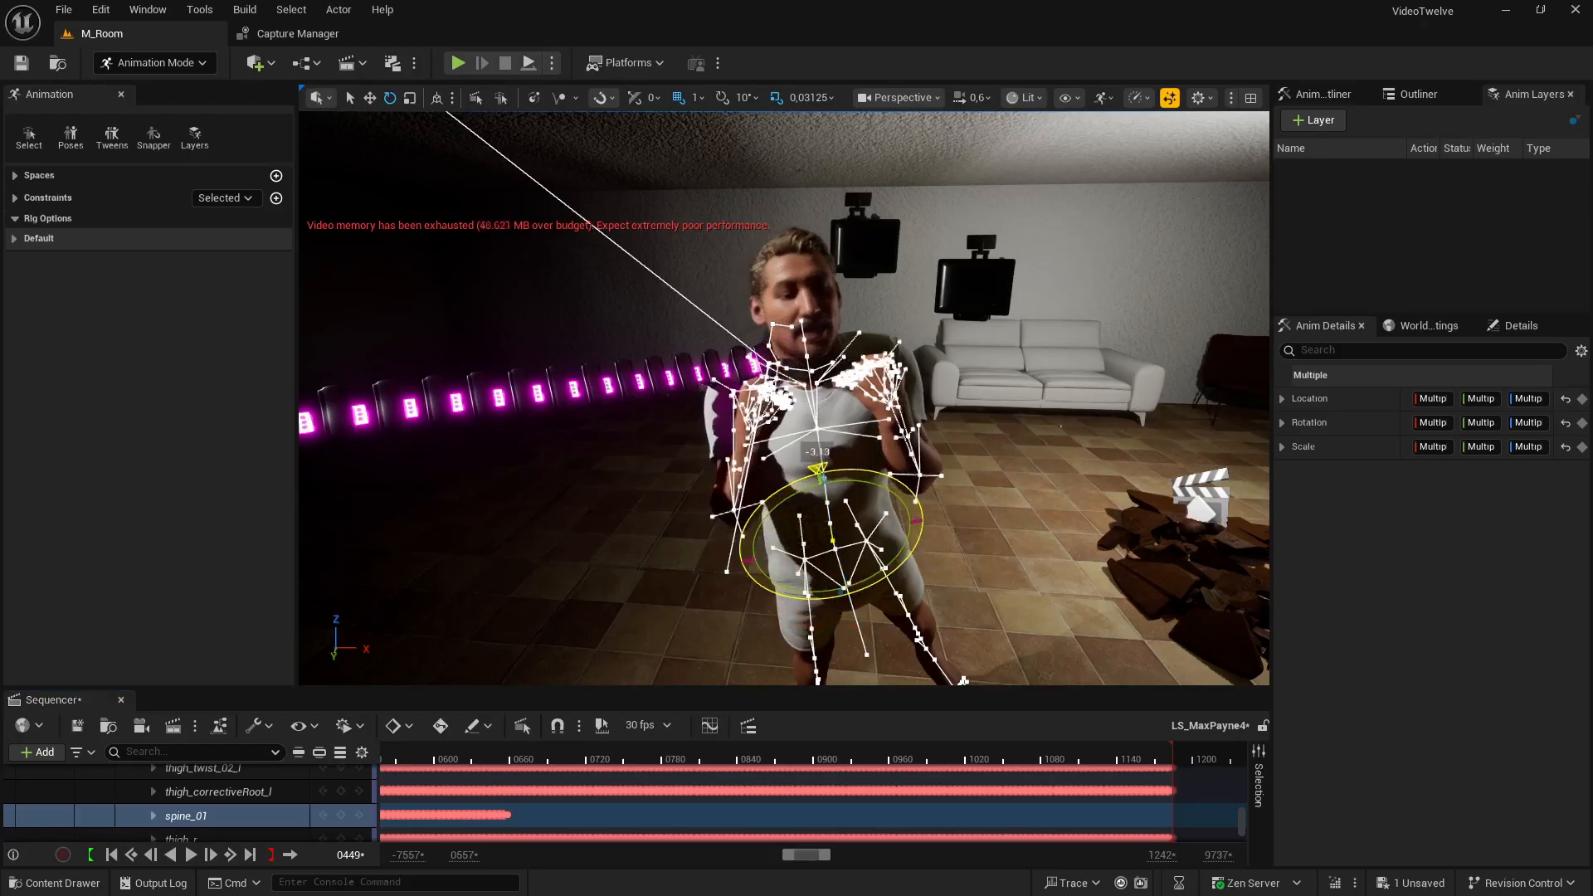
Step: Select the spine_01 bone track in the Sequencer
left_click(186, 816)
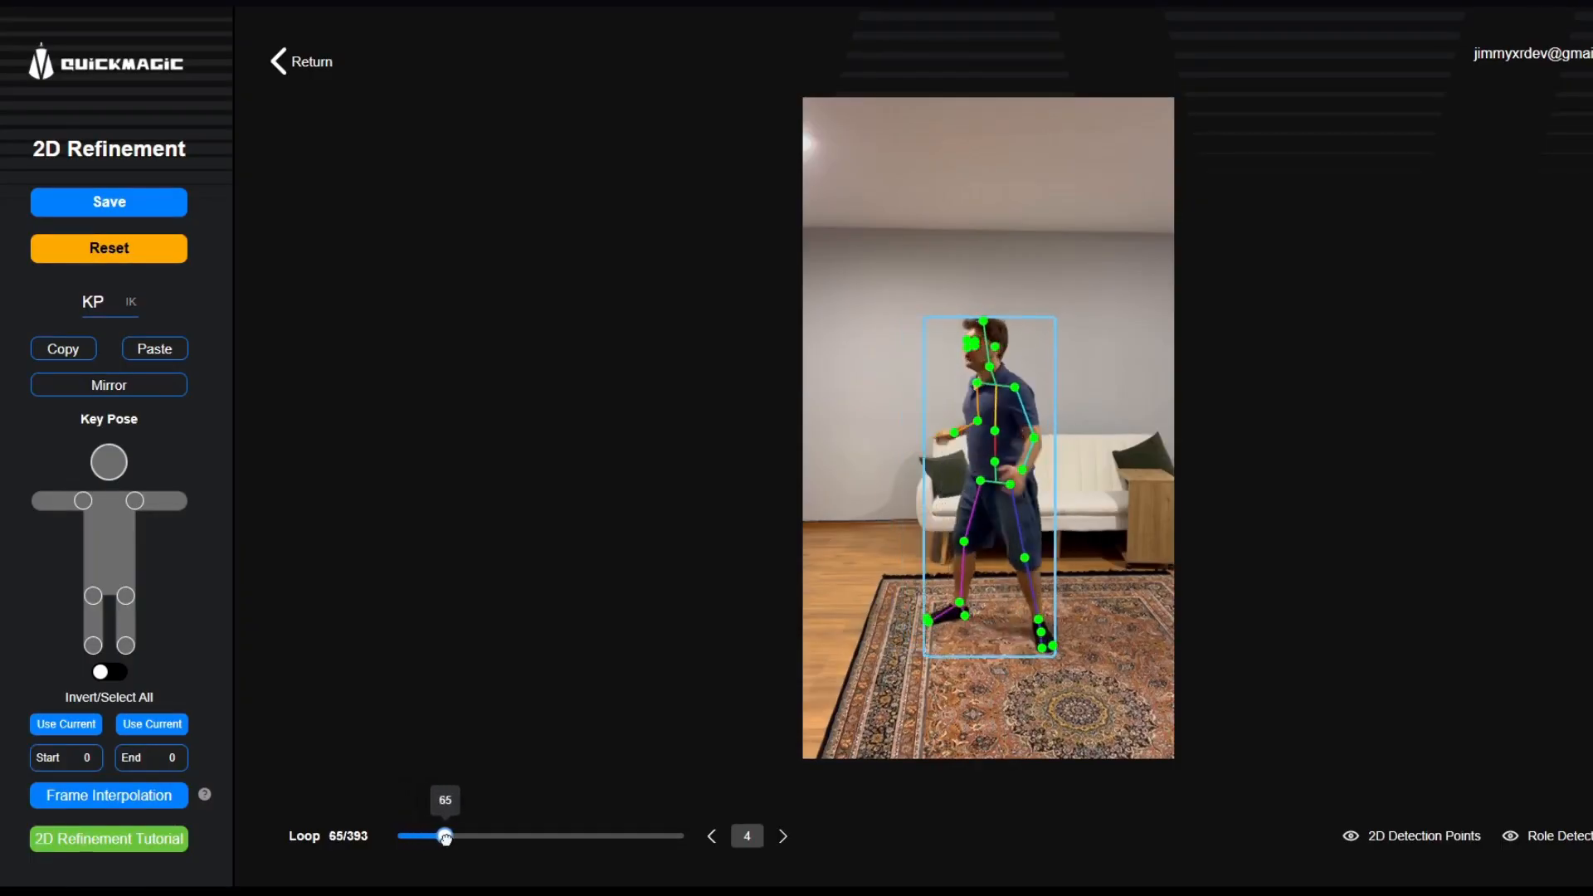
left_click_drag(444, 837, 471, 837)
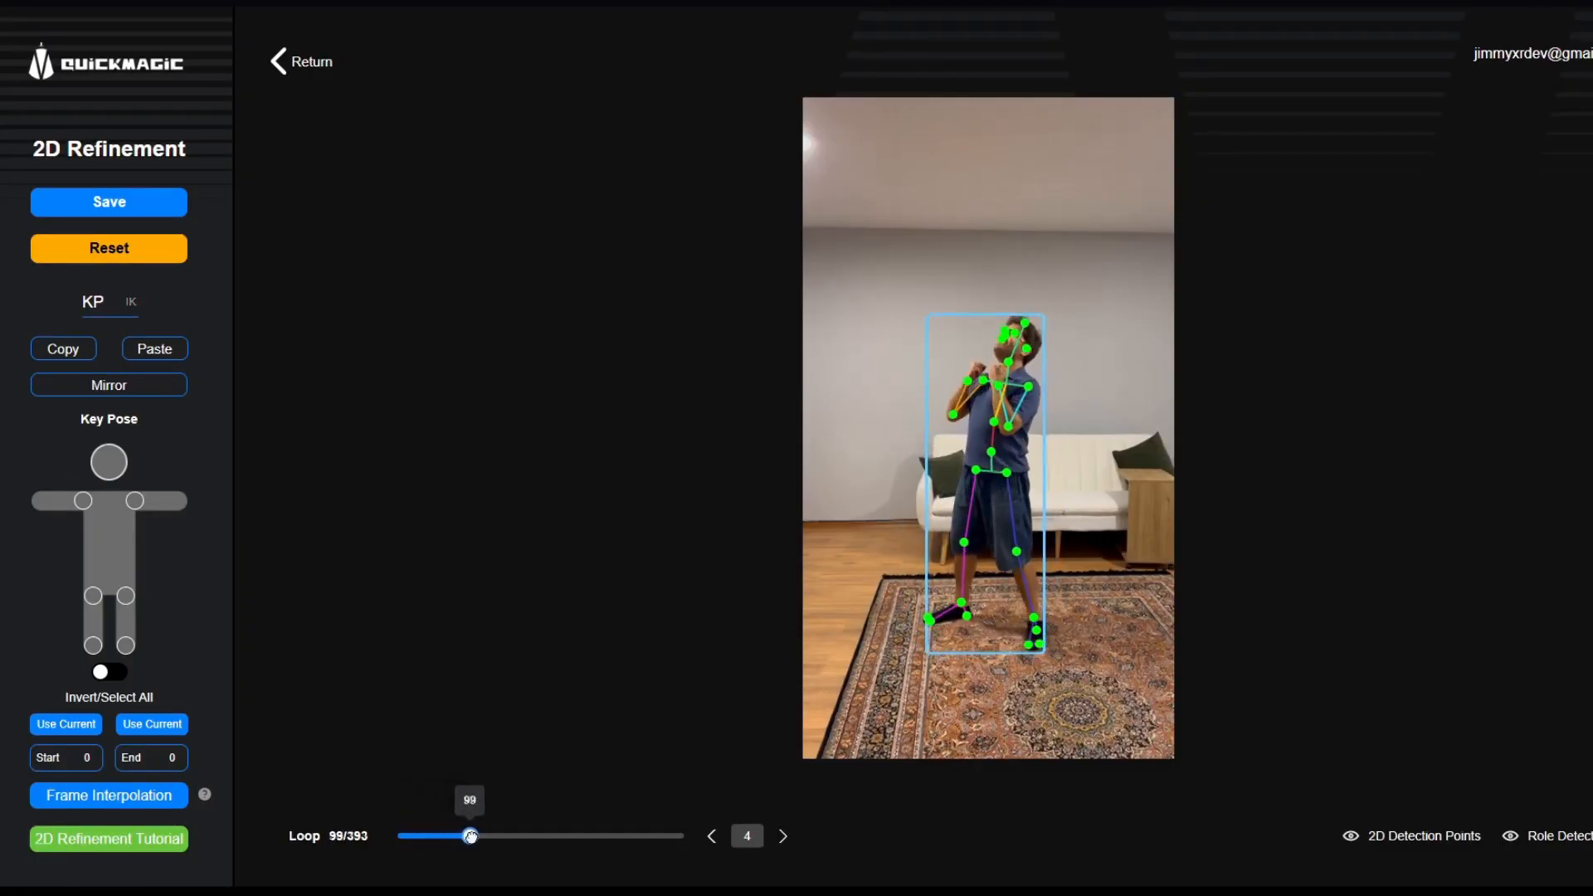
left_click_drag(471, 836, 489, 836)
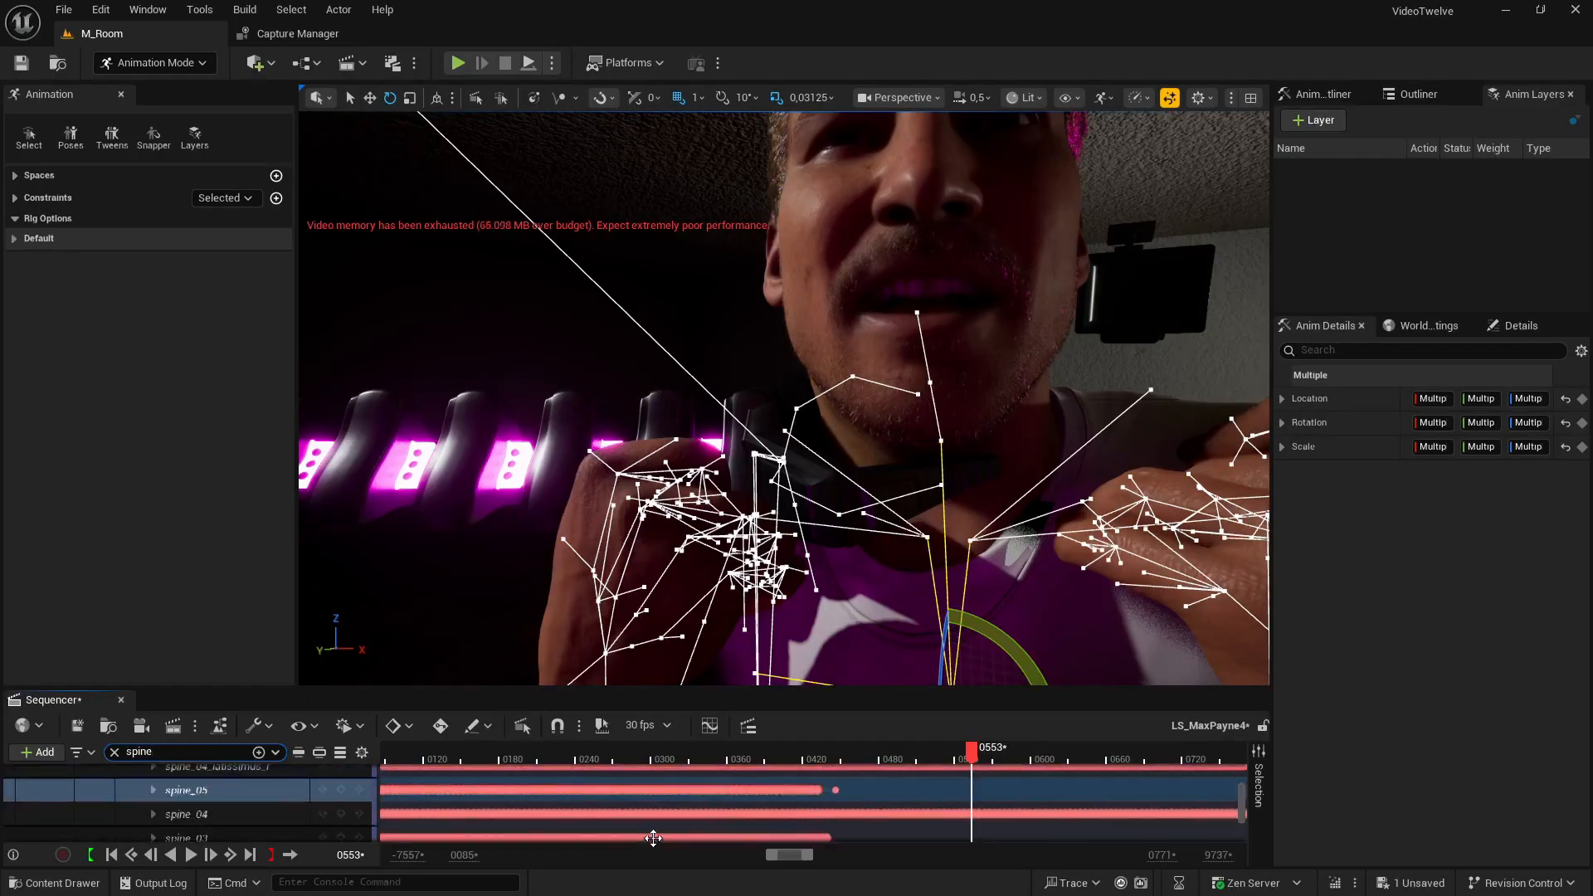
Step: Select a spine bone track from the 'spine'-filtered Sequencer list
left_click(186, 789)
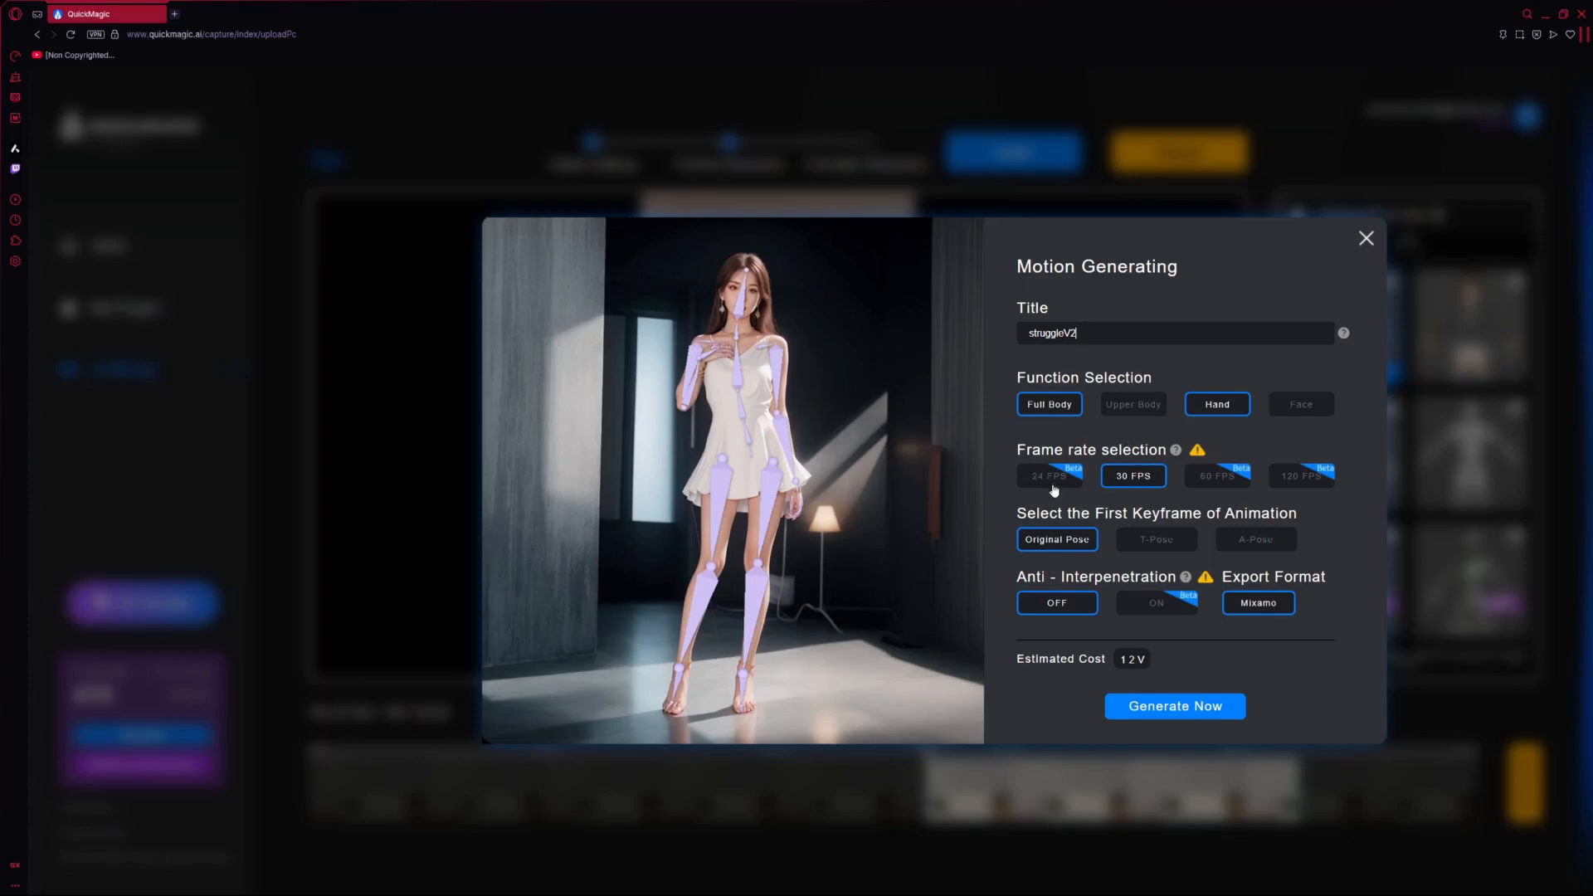
Step: Set the struggleV2 output to 30 FPS after trying 60 and 120, then generate
left_click(1217, 476)
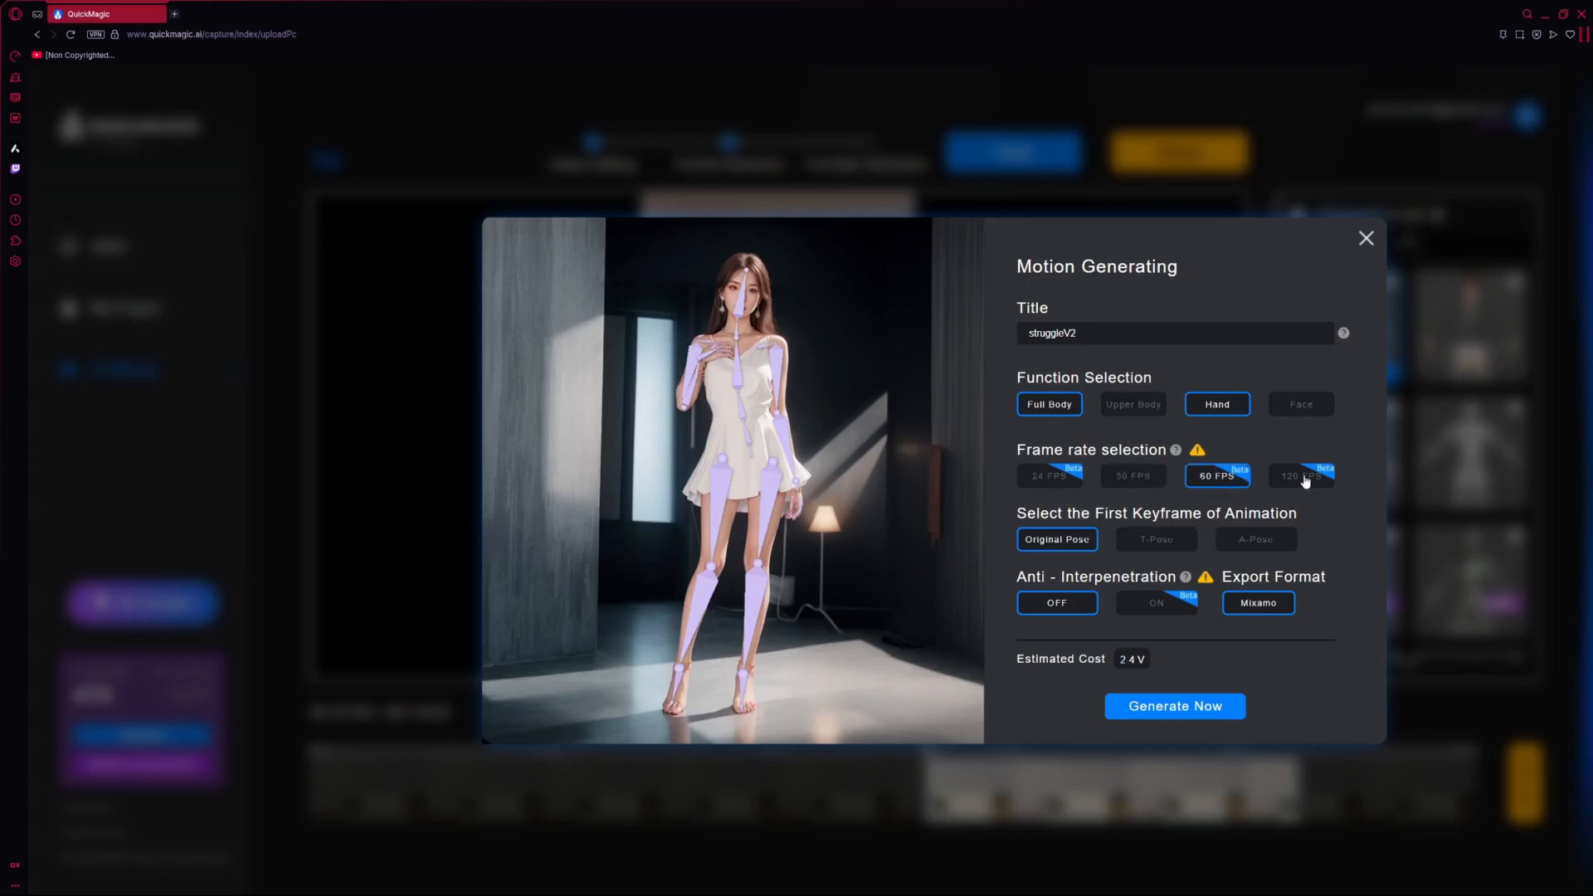
left_click(1301, 475)
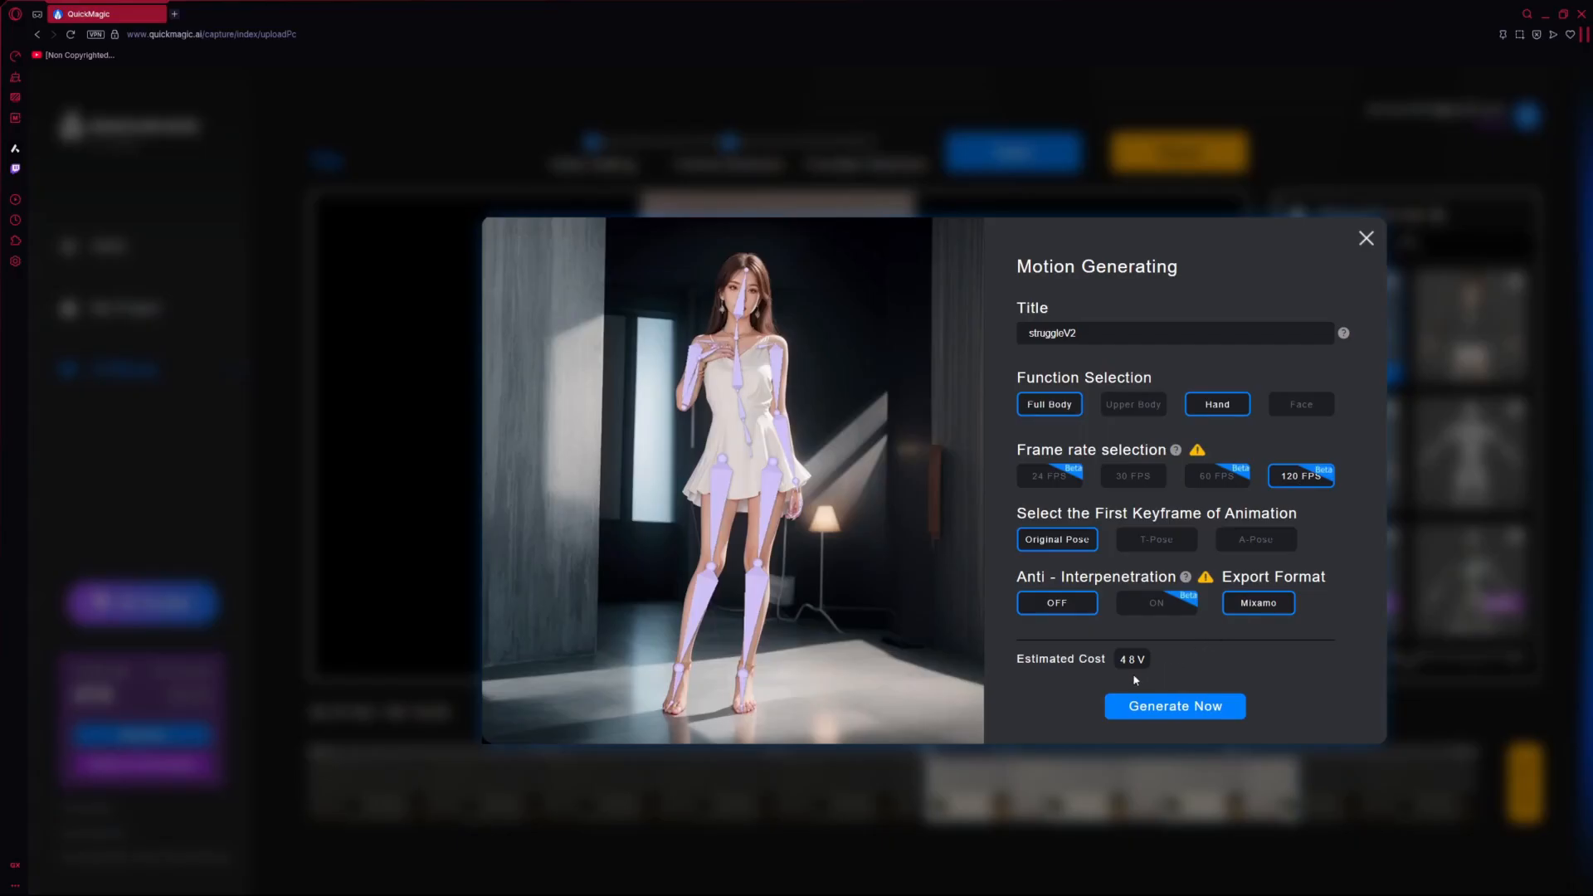
left_click(1216, 476)
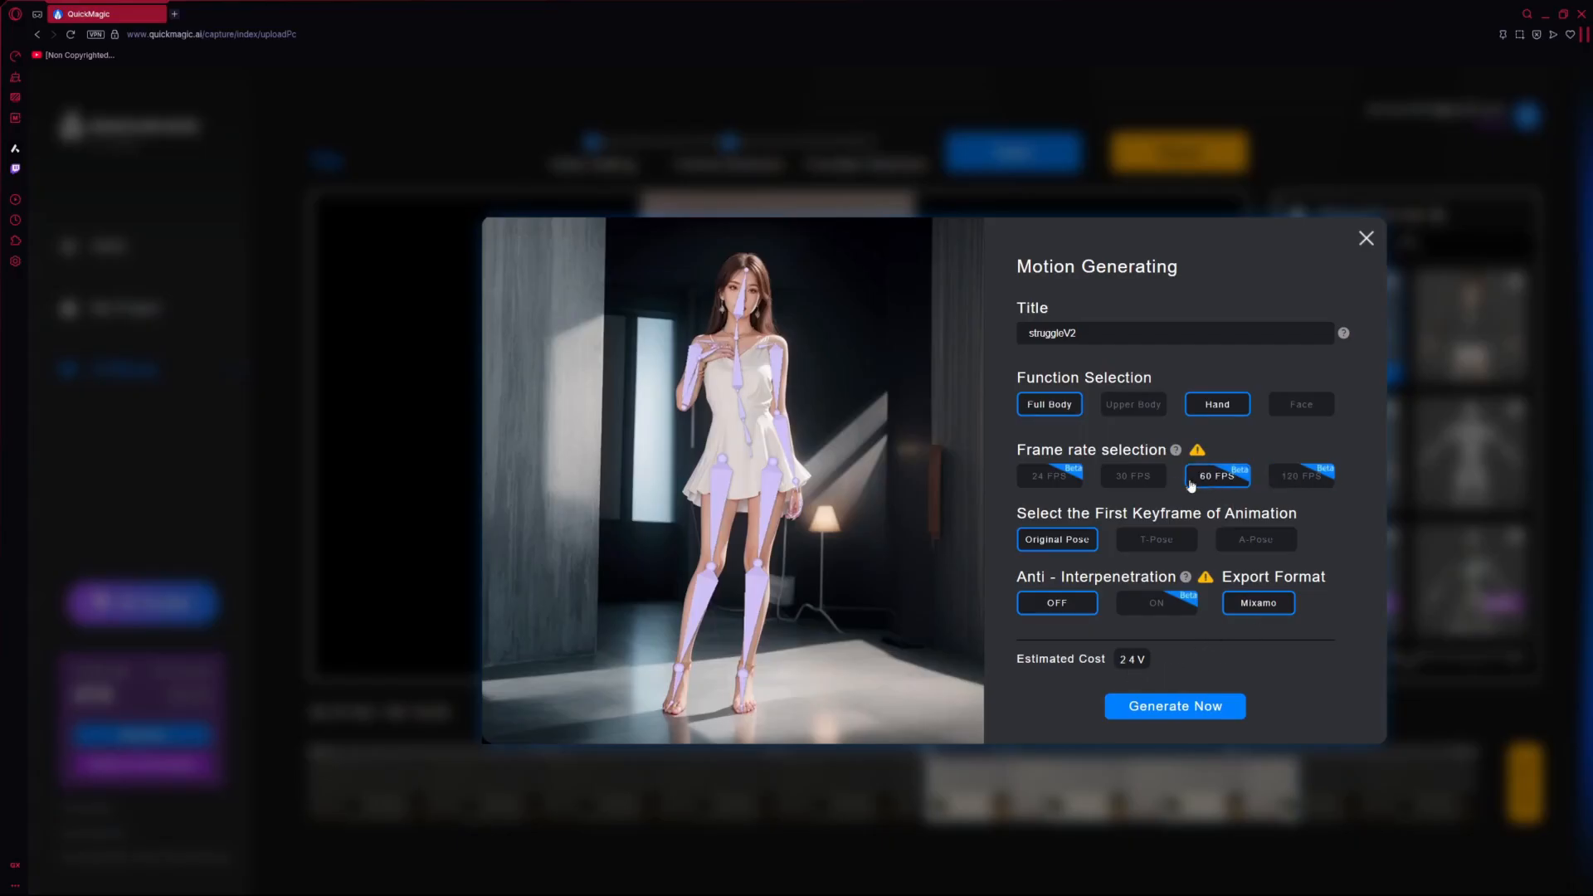
left_click(1132, 476)
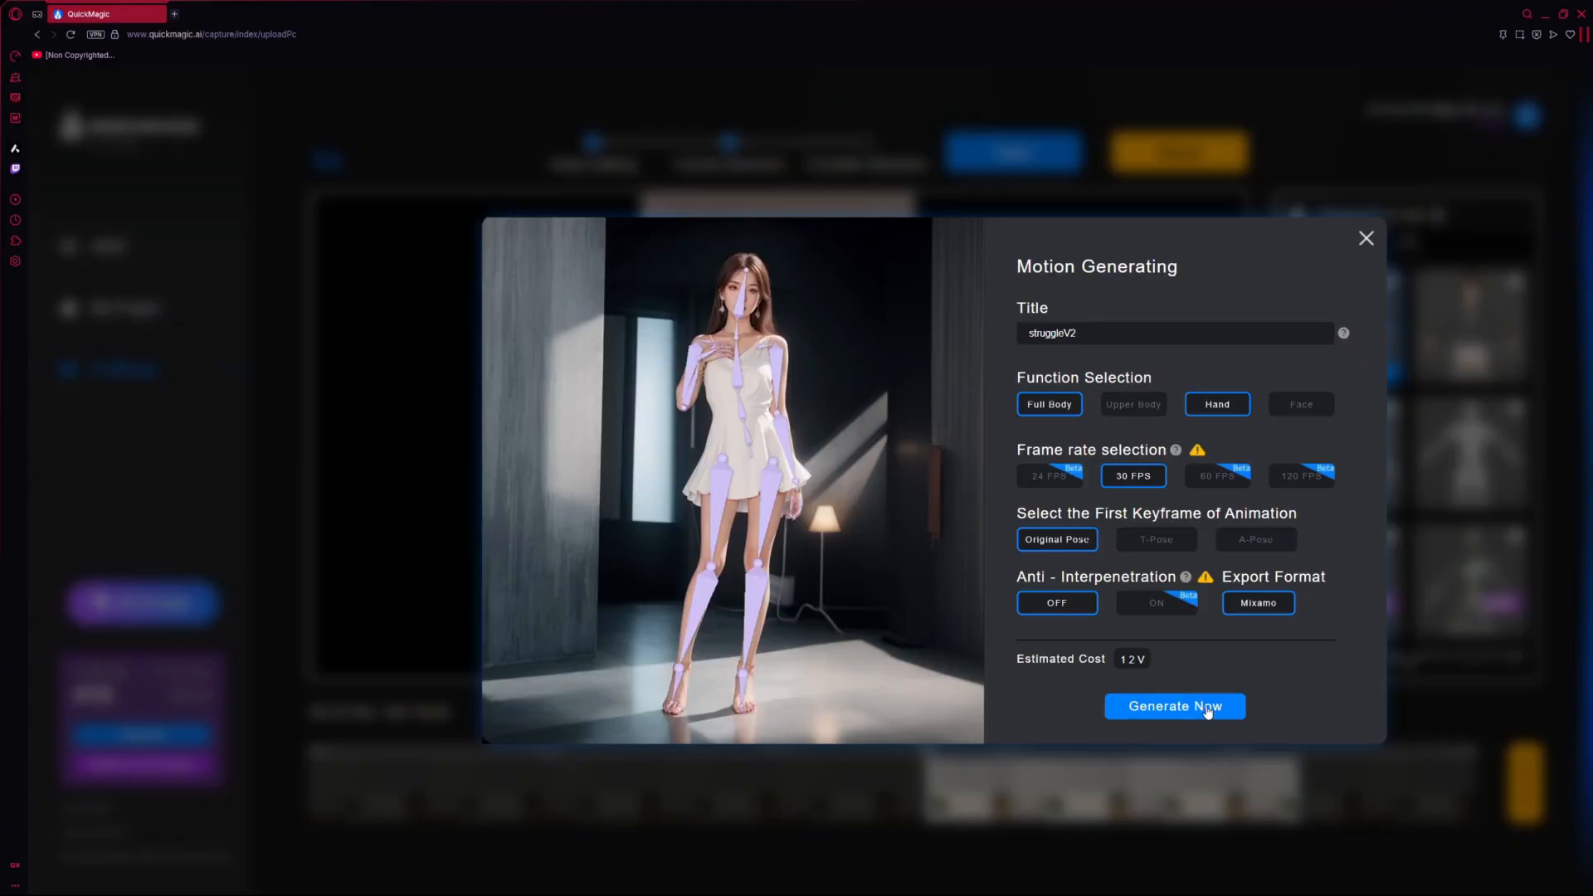
left_click(1175, 706)
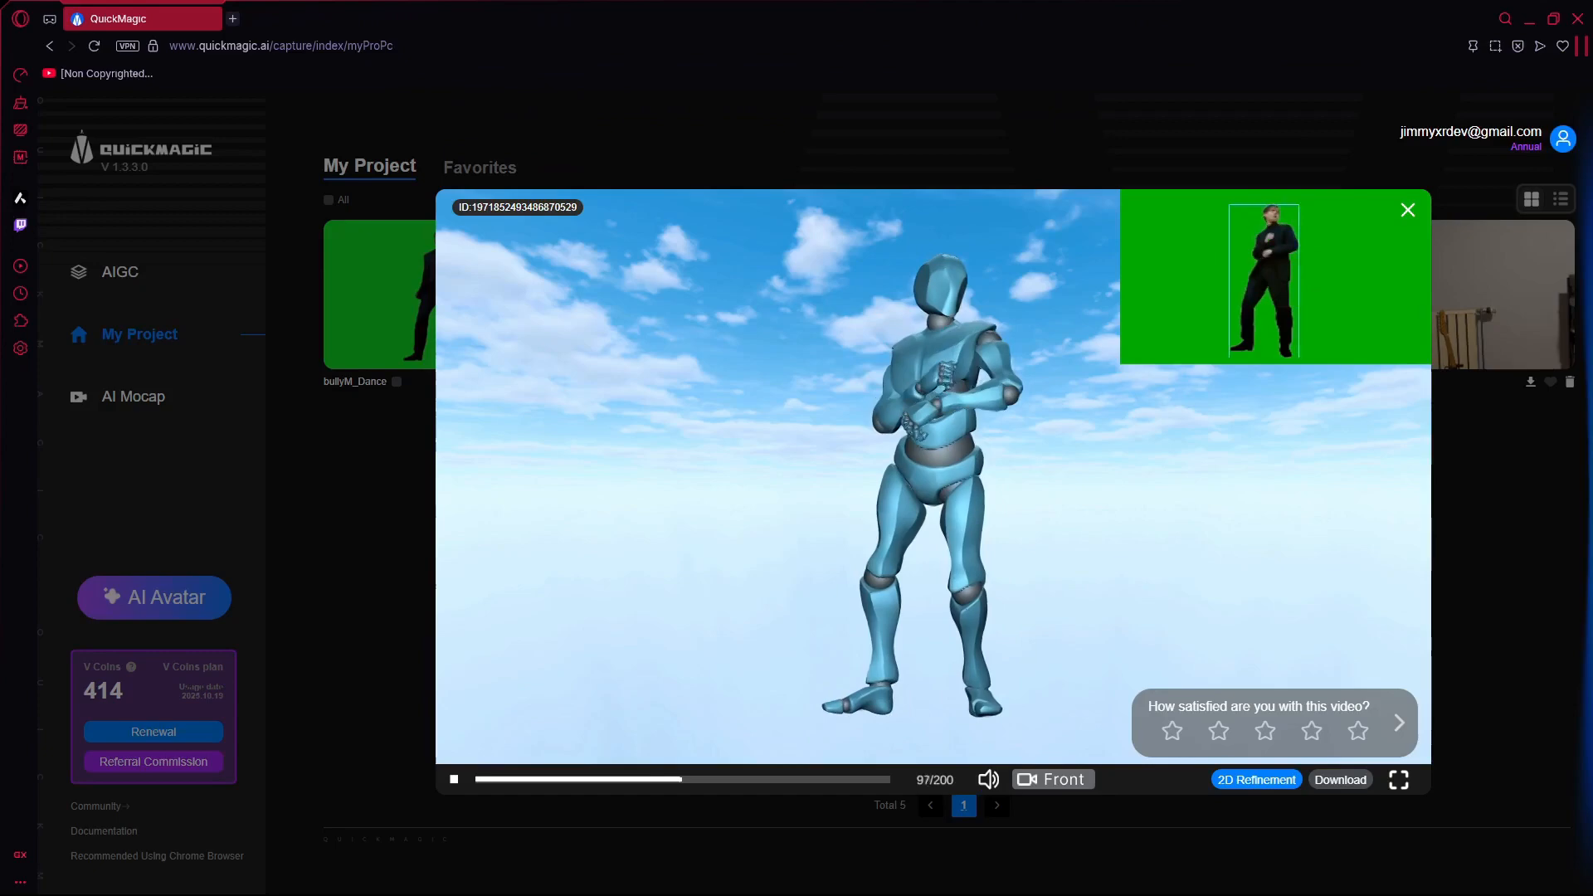